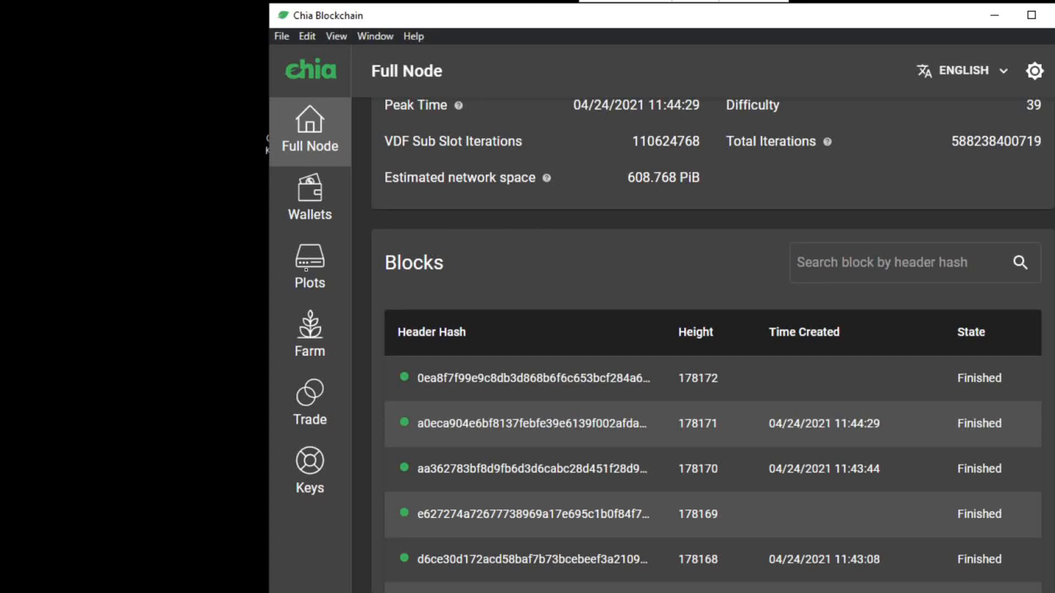
Open the Plots page and scroll through the queued K-32 plots, First at 9% and Second at 19%.
click(309, 267)
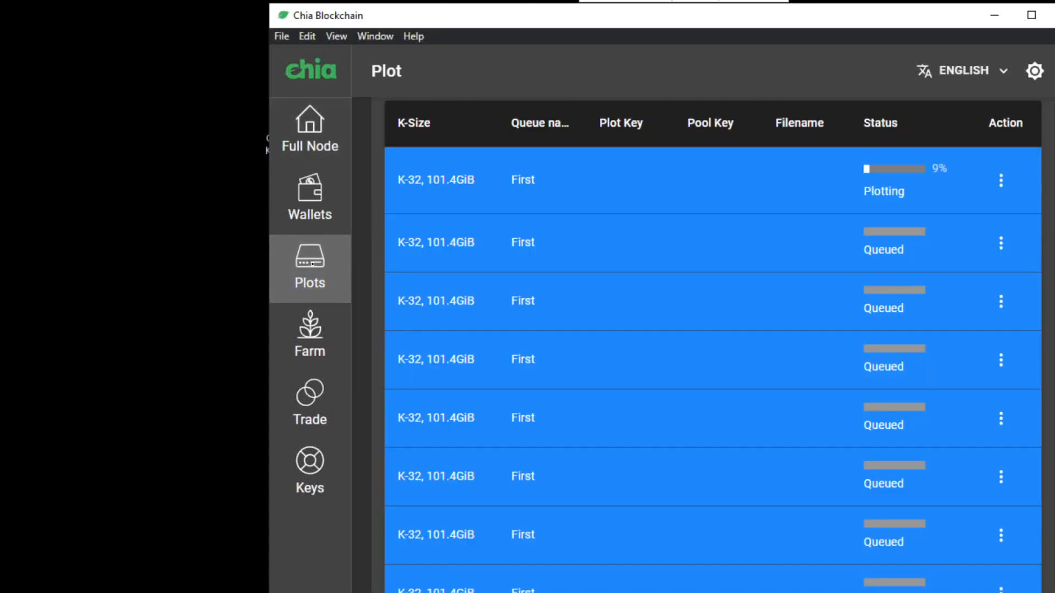
mouse_move(501, 192)
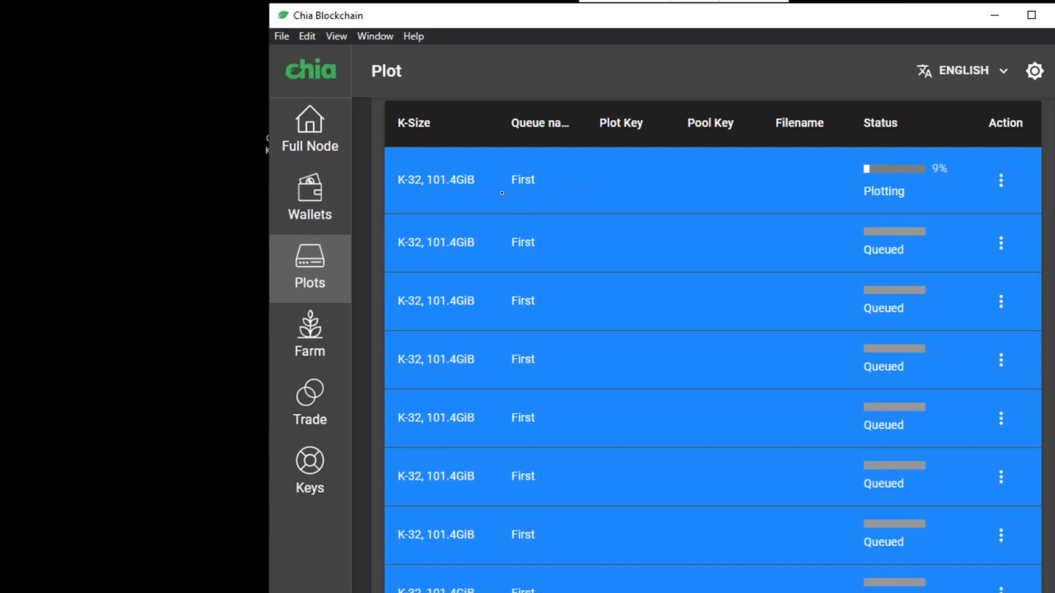
mouse_move(559, 201)
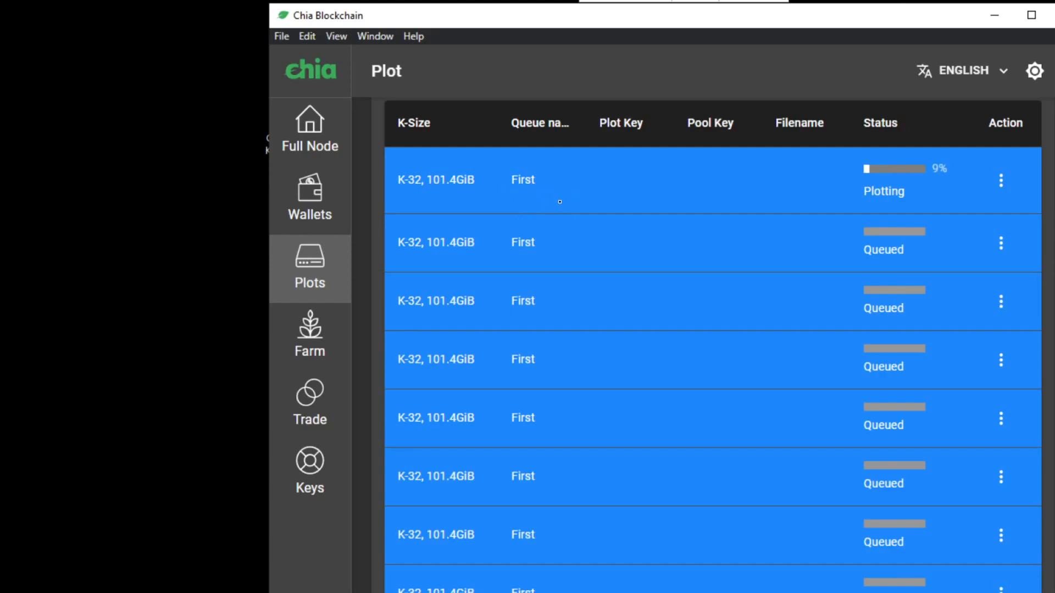
scroll(down, 3)
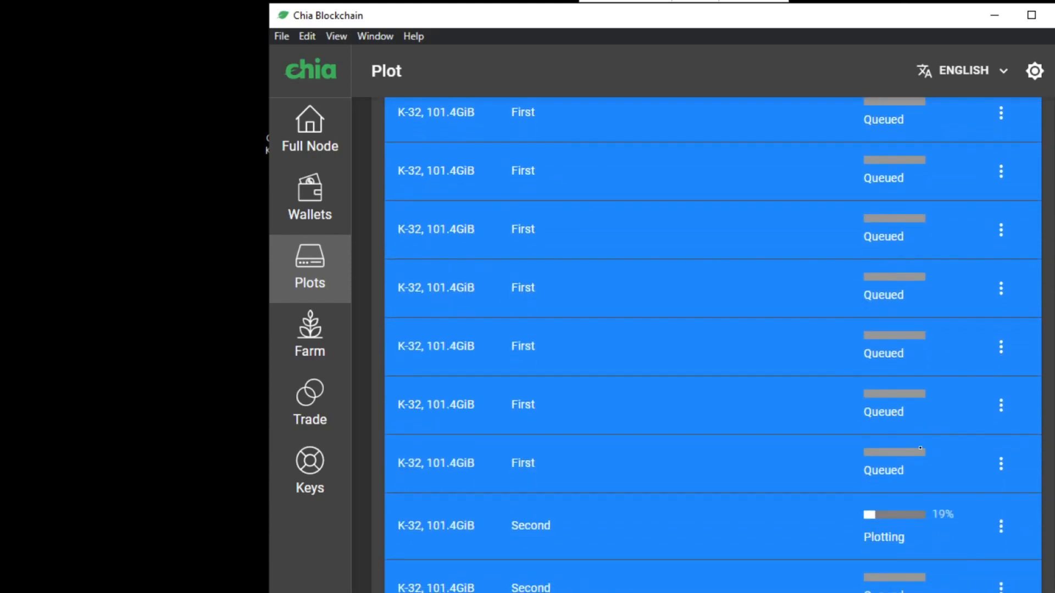
scroll(down, 3)
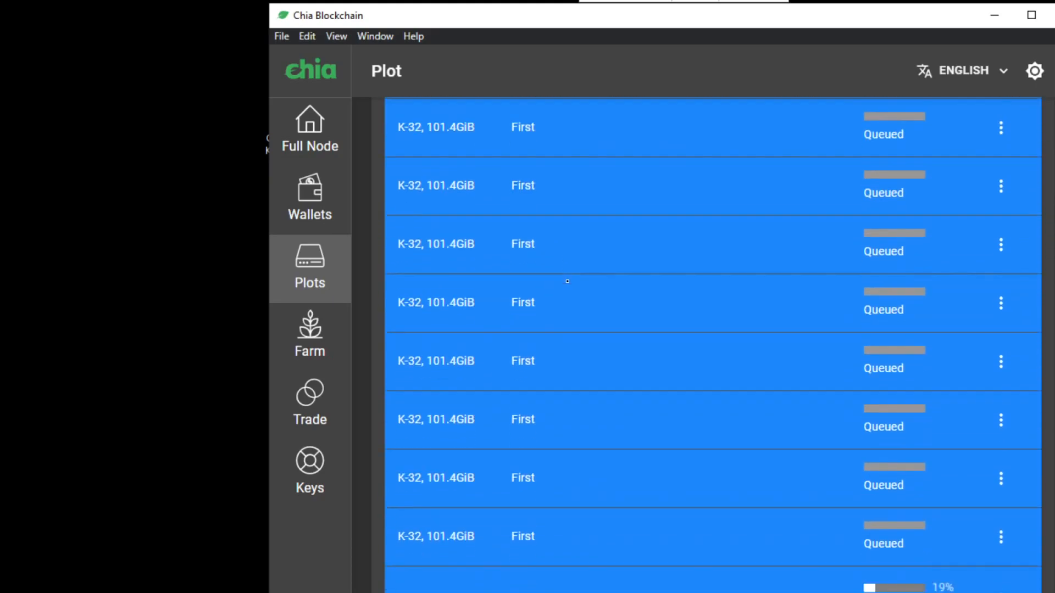
scroll(down, 3)
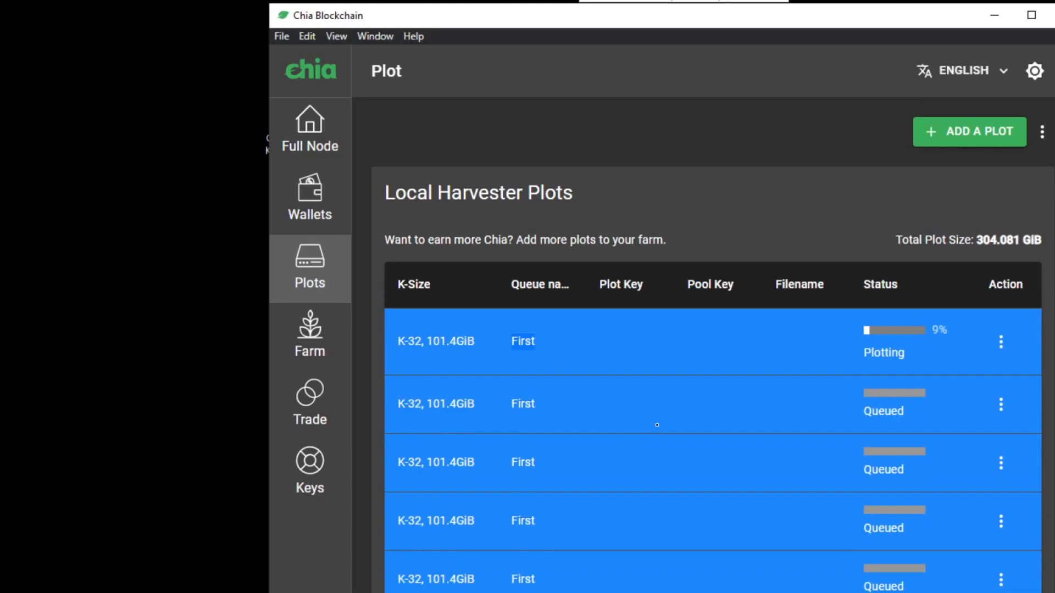
Start a new Add a Plot form for 10 queued k=32 (101.4GiB) plots.
click(969, 131)
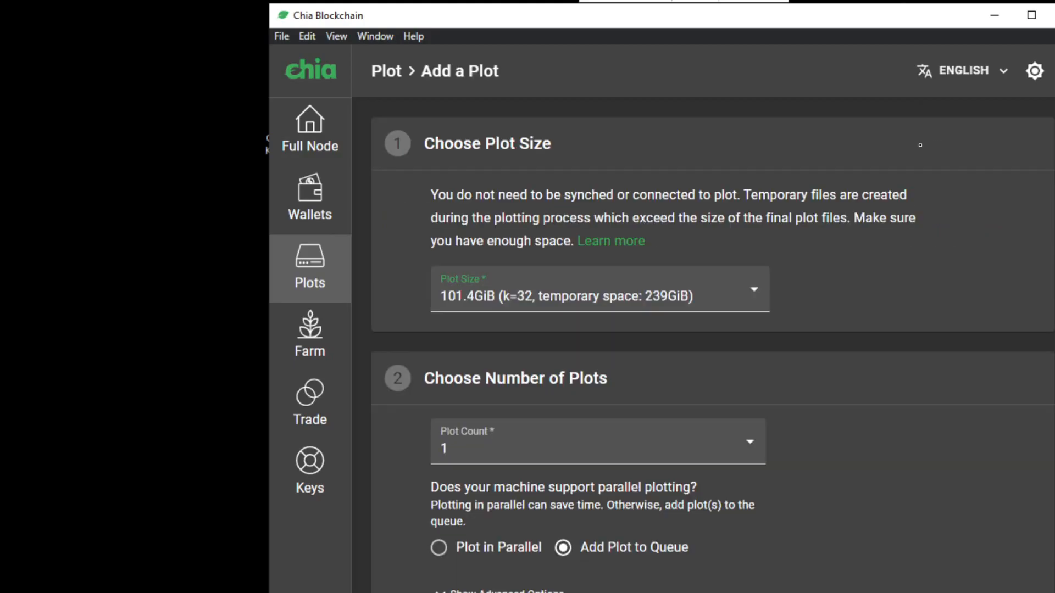
scroll(down, 3)
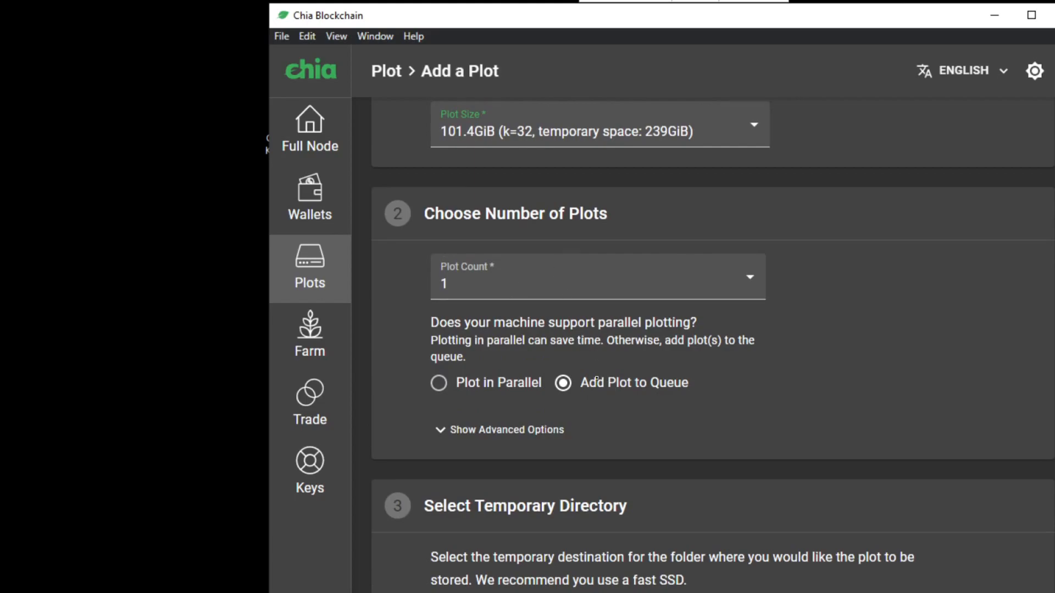
click(750, 276)
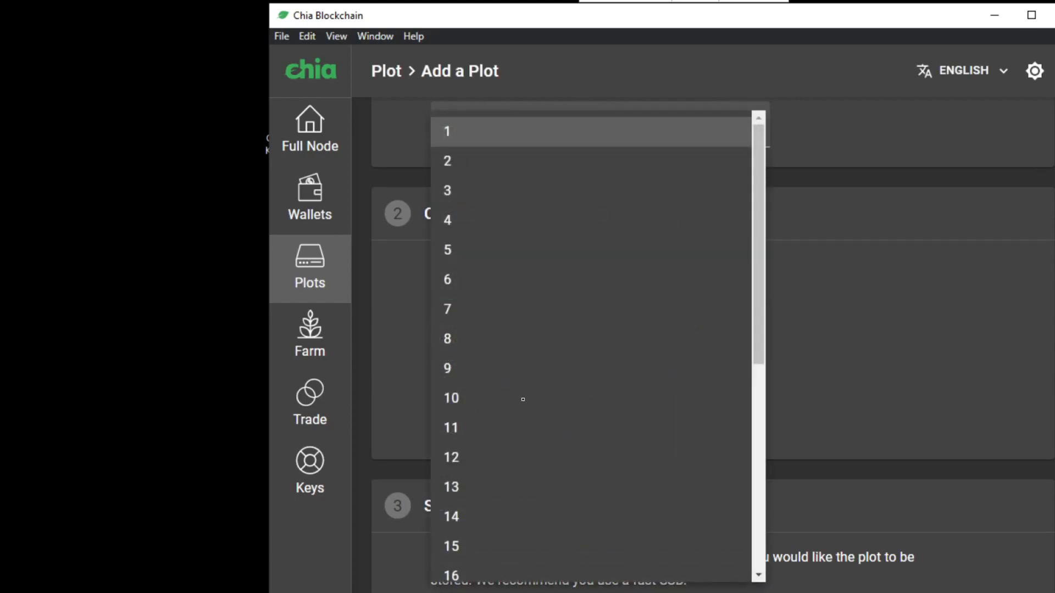
click(450, 398)
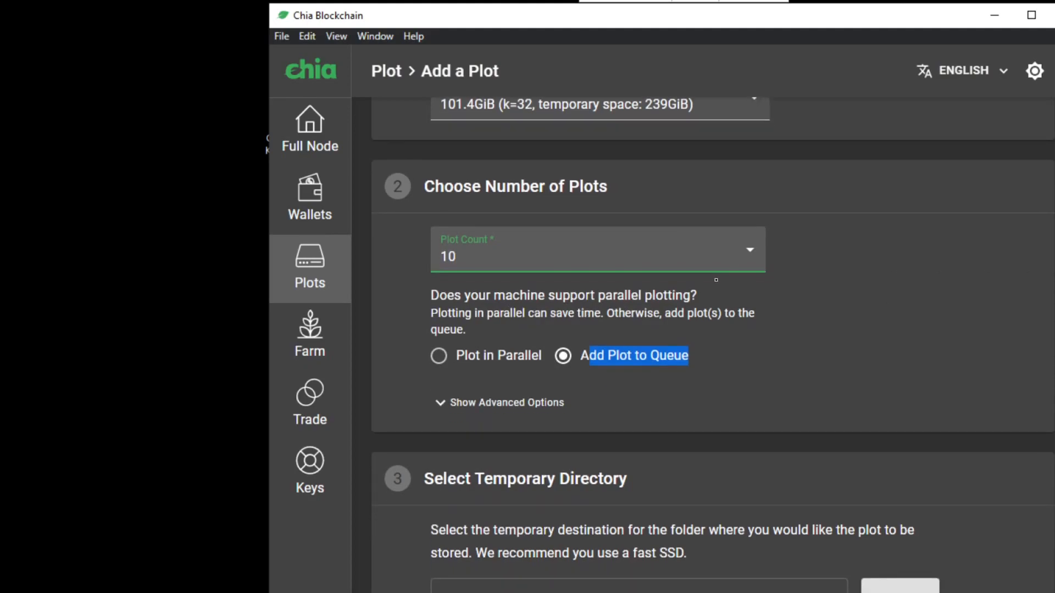
mouse_move(763, 331)
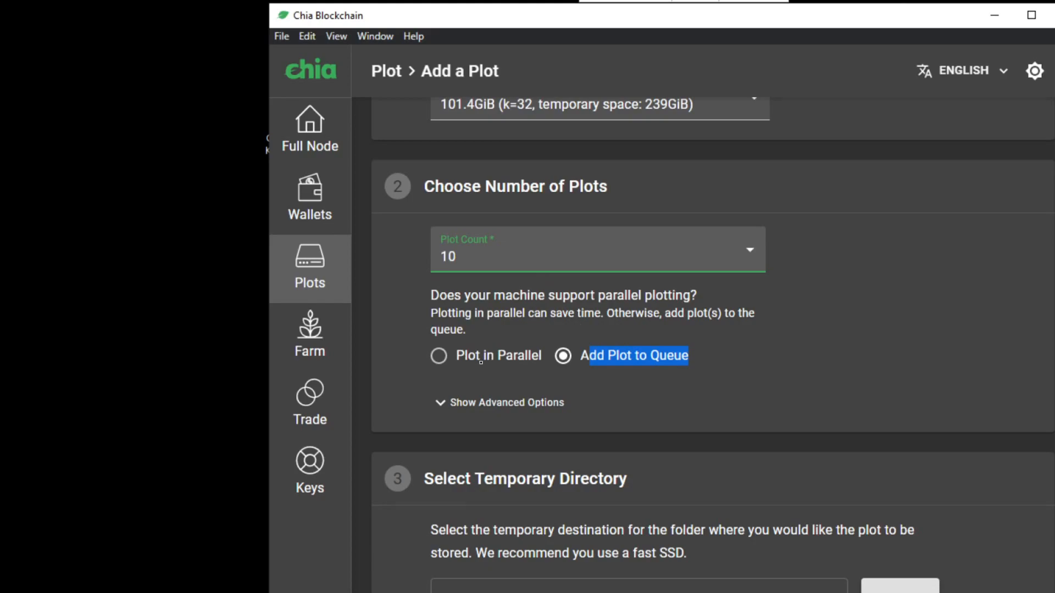
Rename the queue to 'First' under Advanced Options and create the plot batch.
click(507, 403)
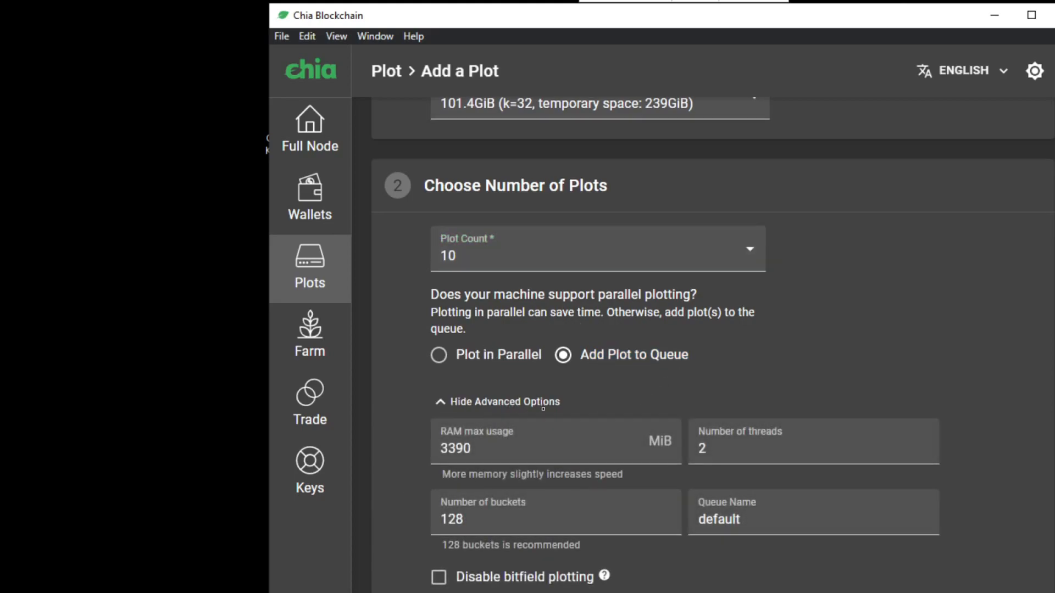
scroll(down, 3)
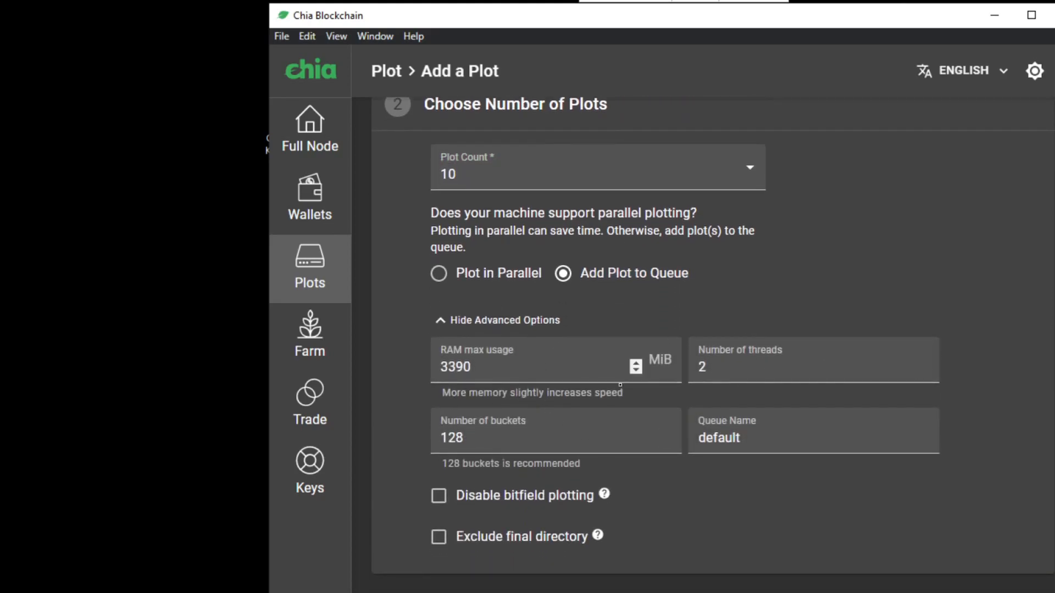
triple_click(718, 438)
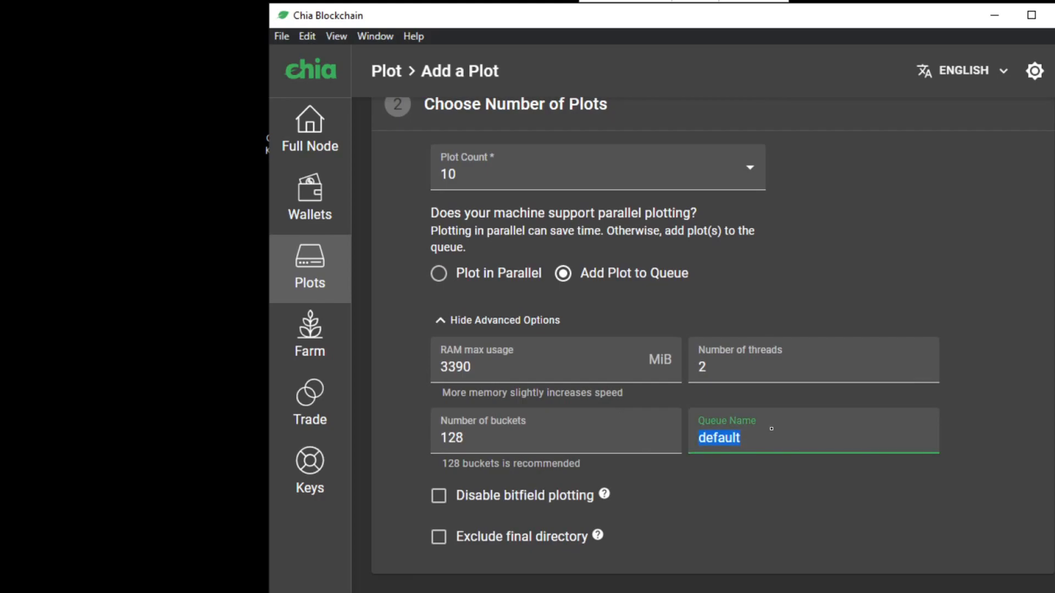
text(Fi)
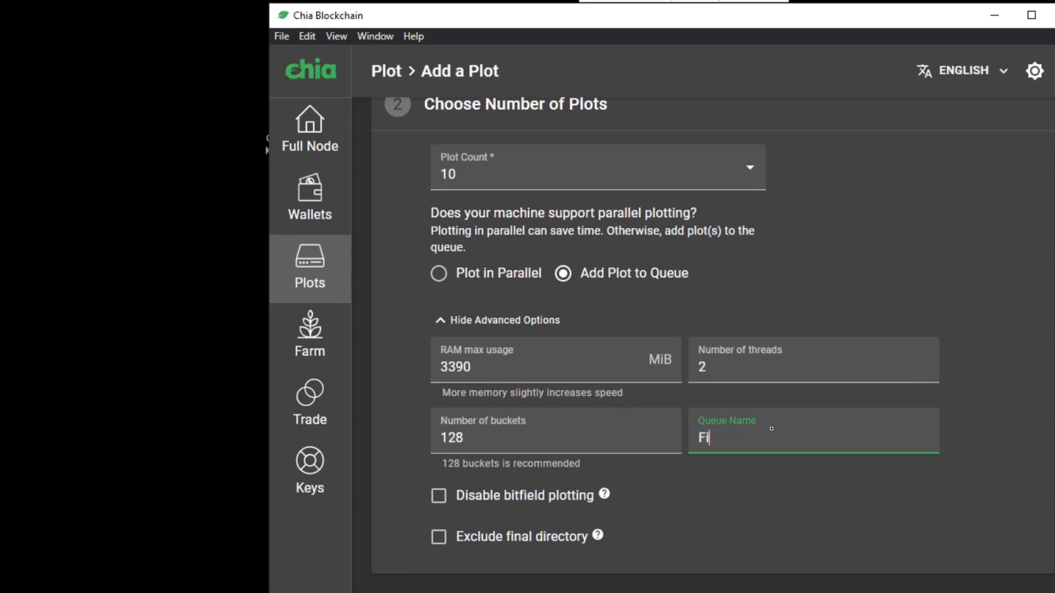
scroll(down, 3)
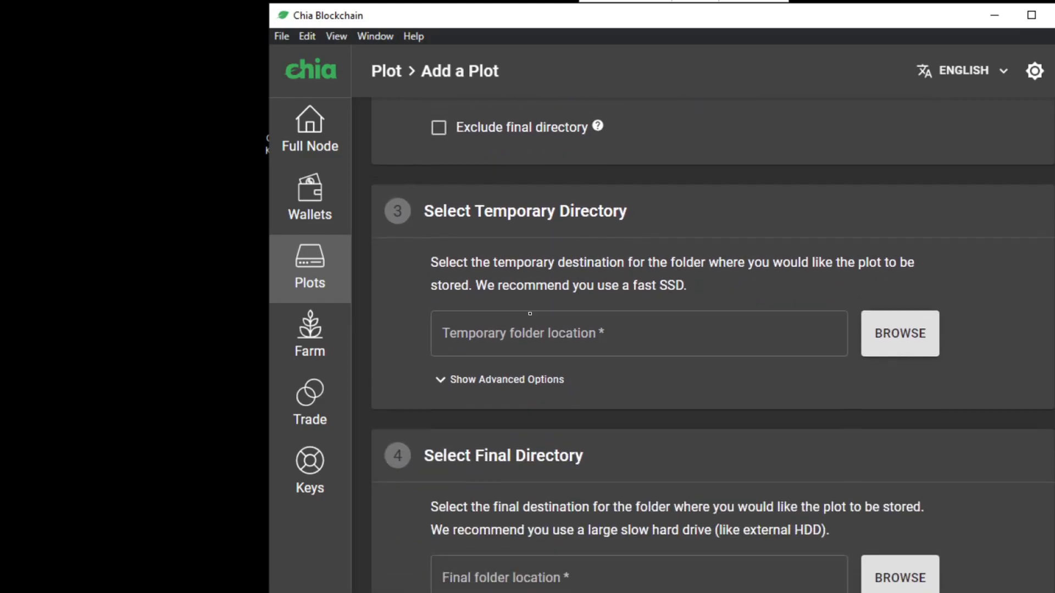
scroll(down, 3)
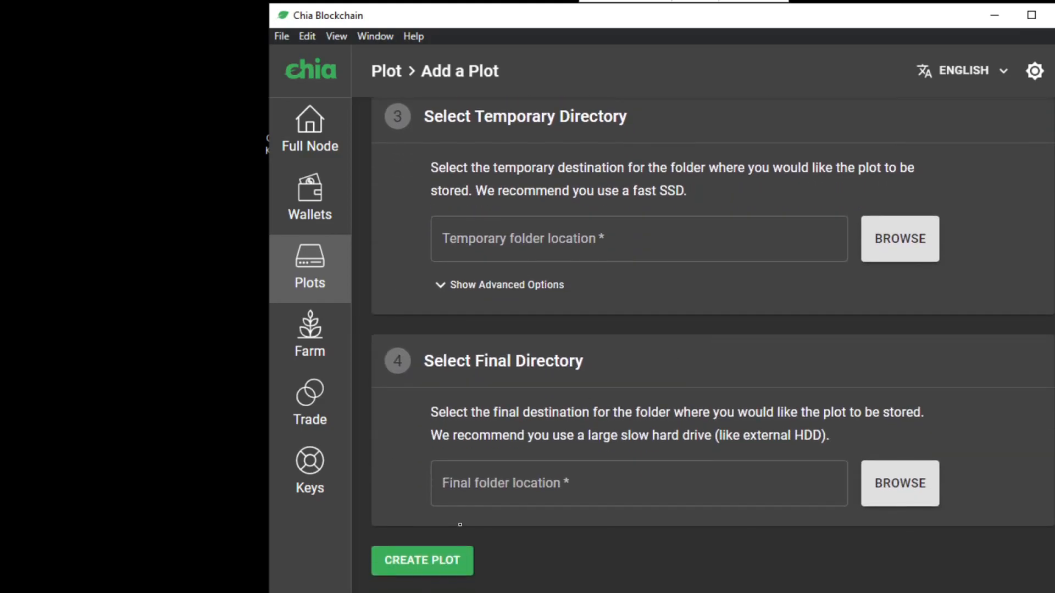
click(422, 561)
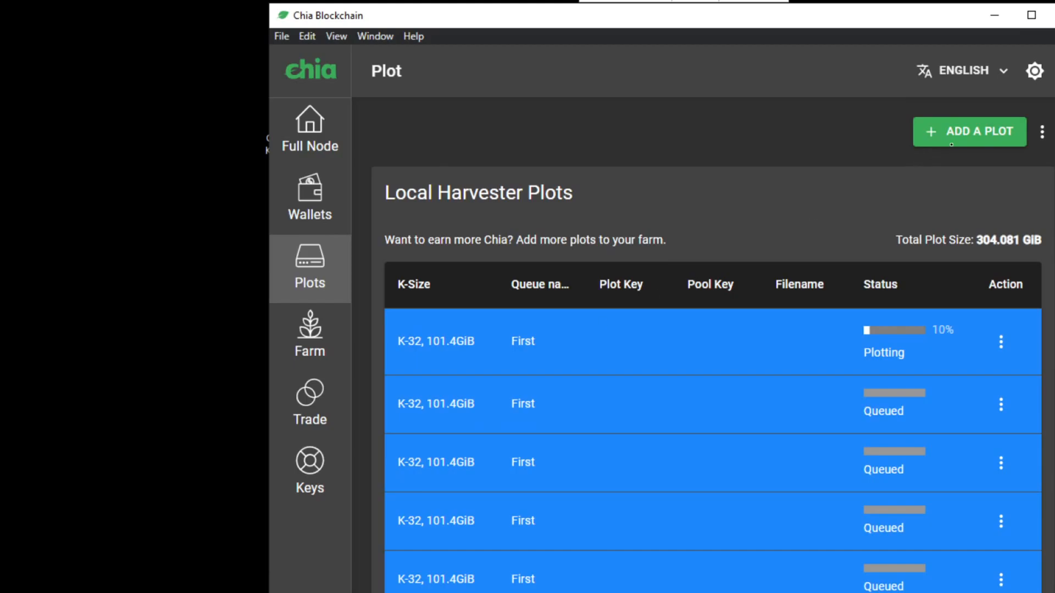
Begin another Add a Plot form with plot count 10 added to the queue.
click(968, 131)
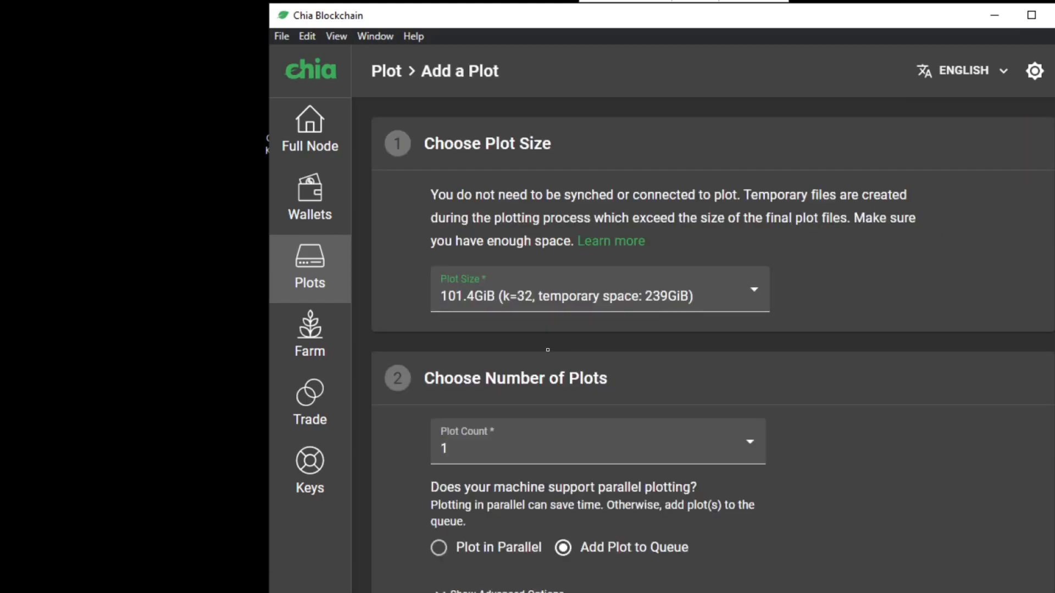
click(596, 441)
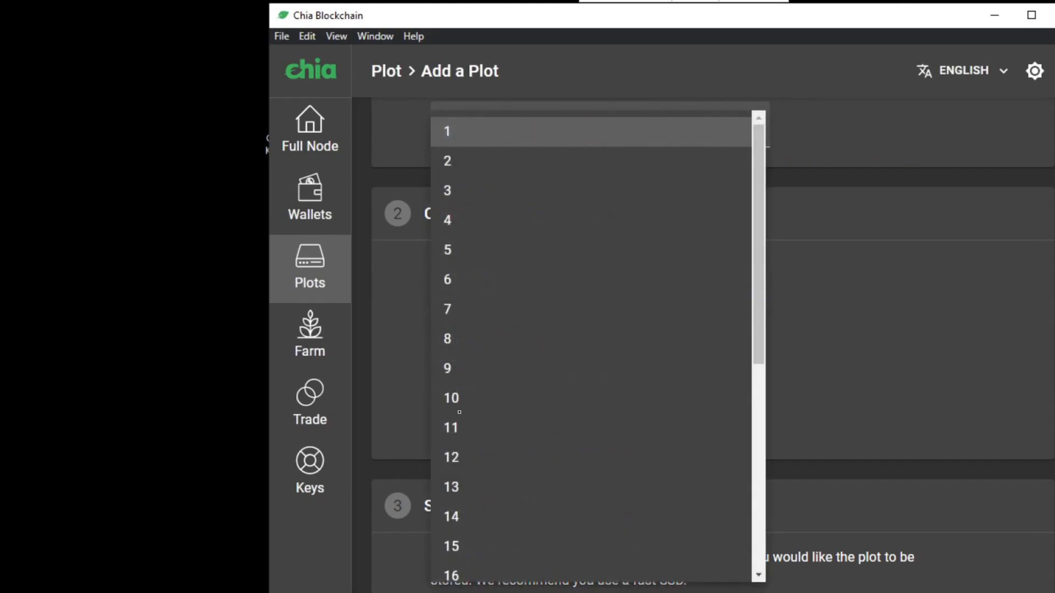
click(450, 398)
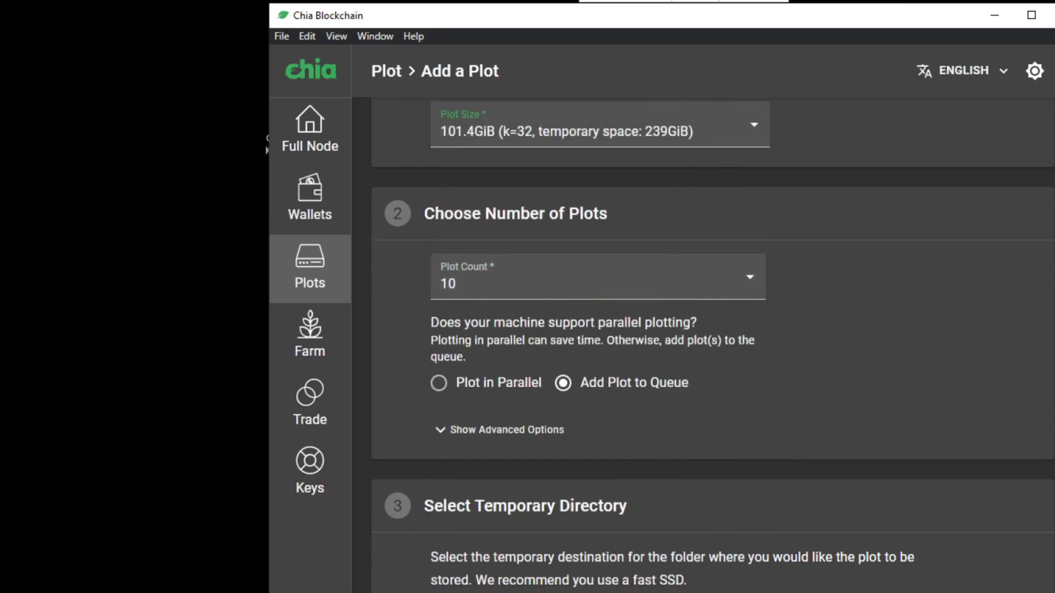
scroll(down, 3)
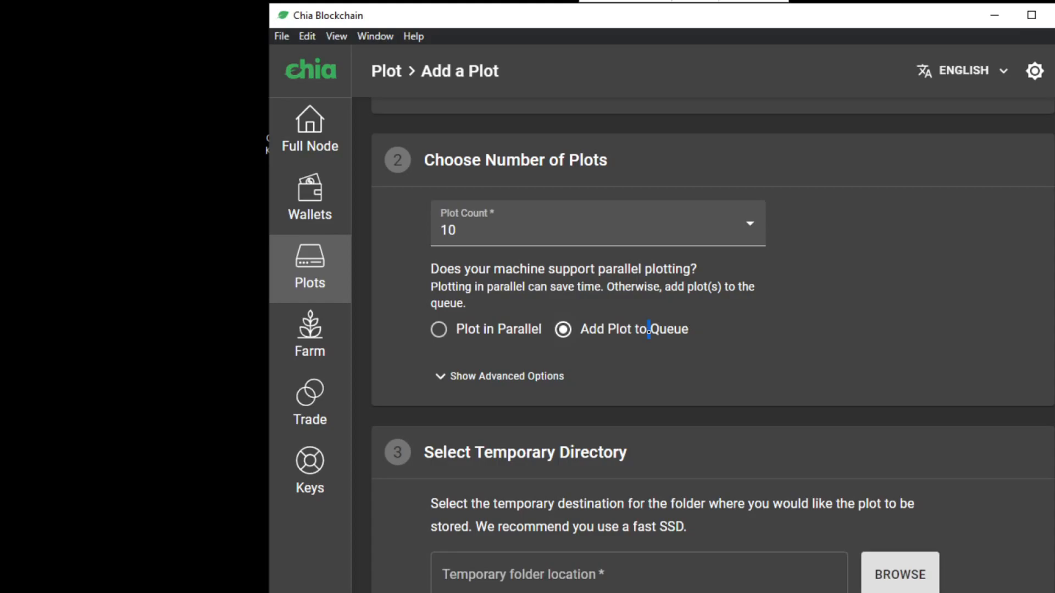
Rename the queue to 'Second', create the plot job, and review the Plots list.
click(507, 375)
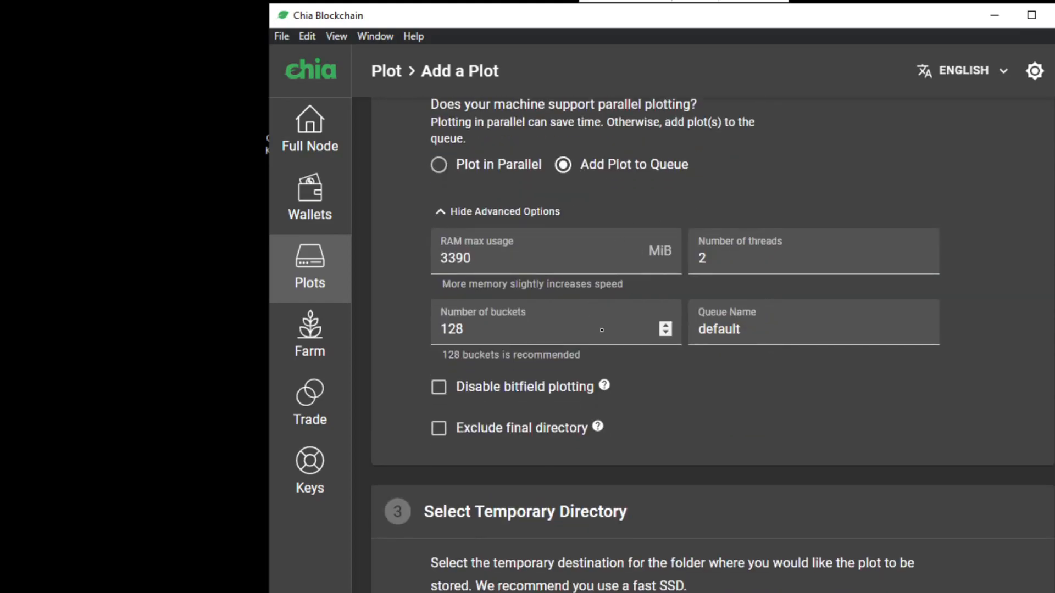
triple_click(718, 329)
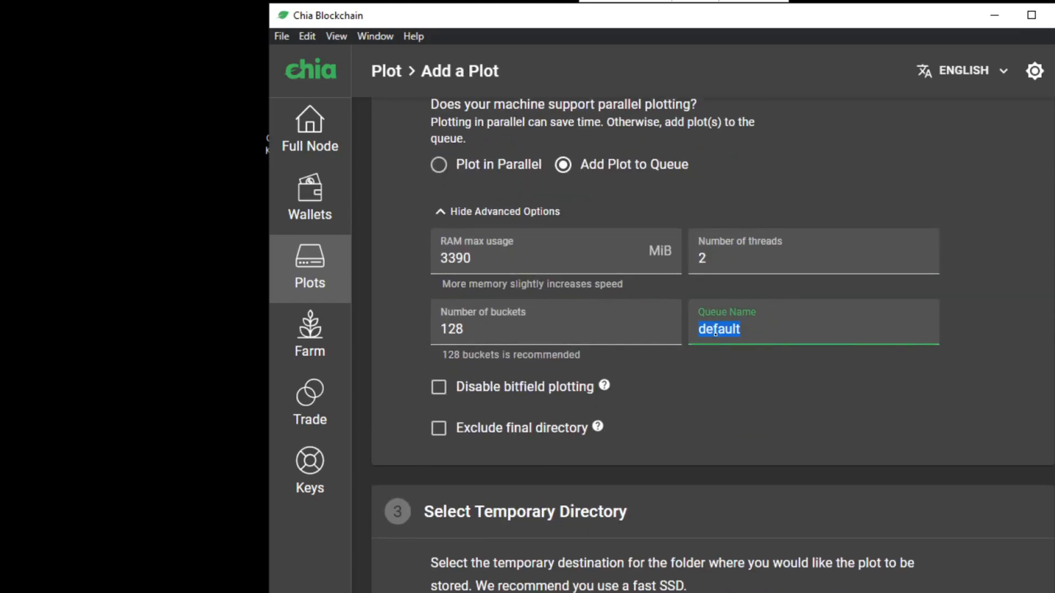
text(S)
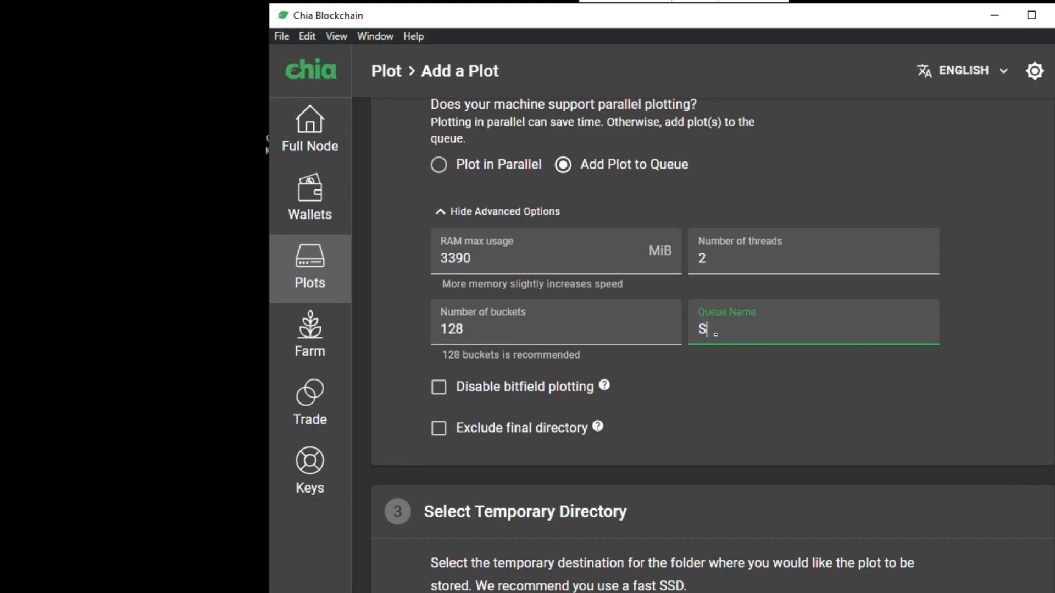
text(econdary)
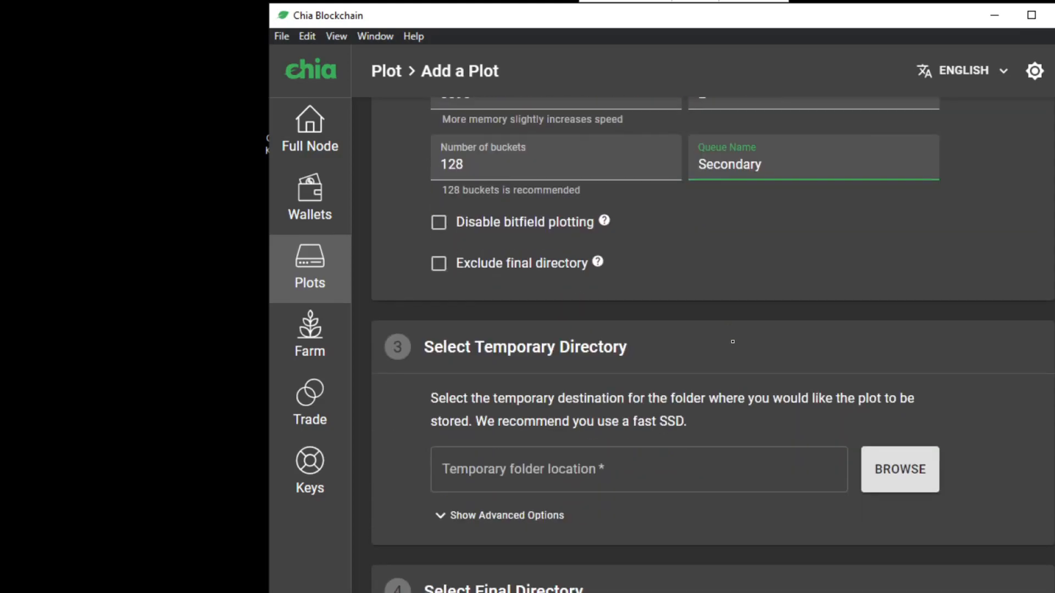
scroll(down, 3)
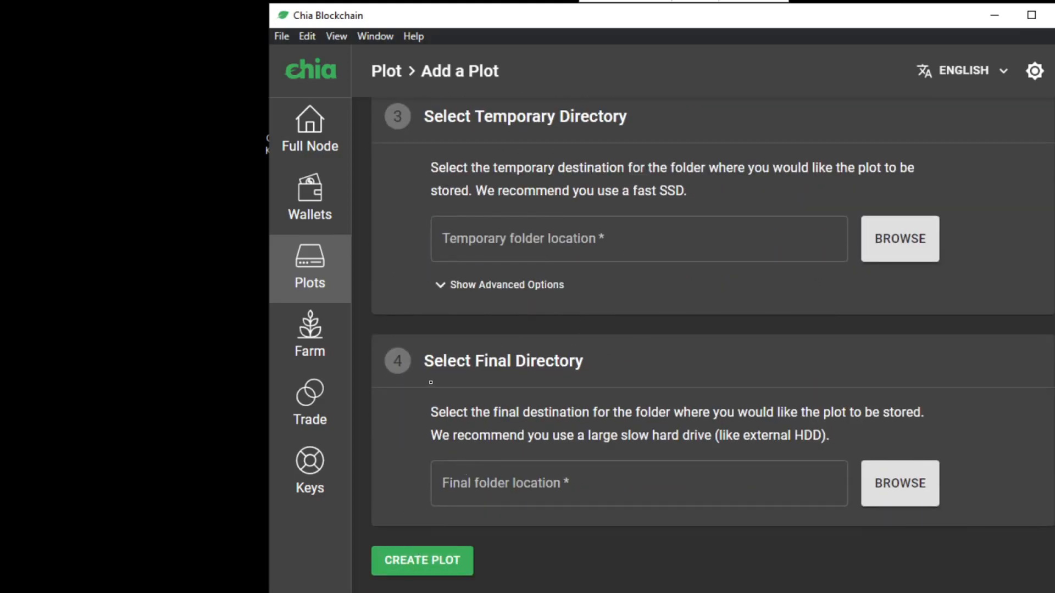
click(421, 560)
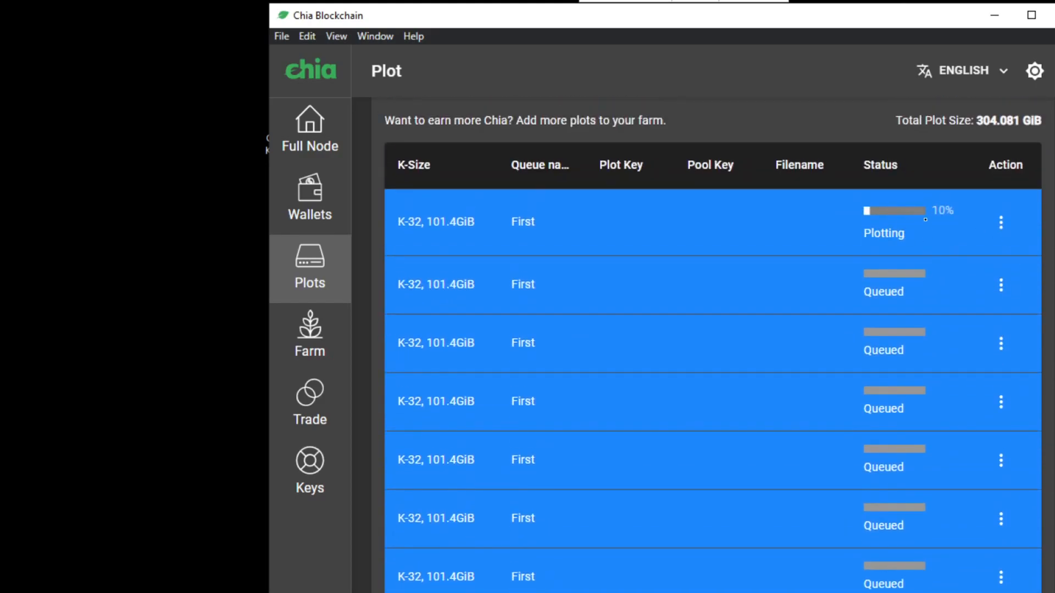
scroll(down, 3)
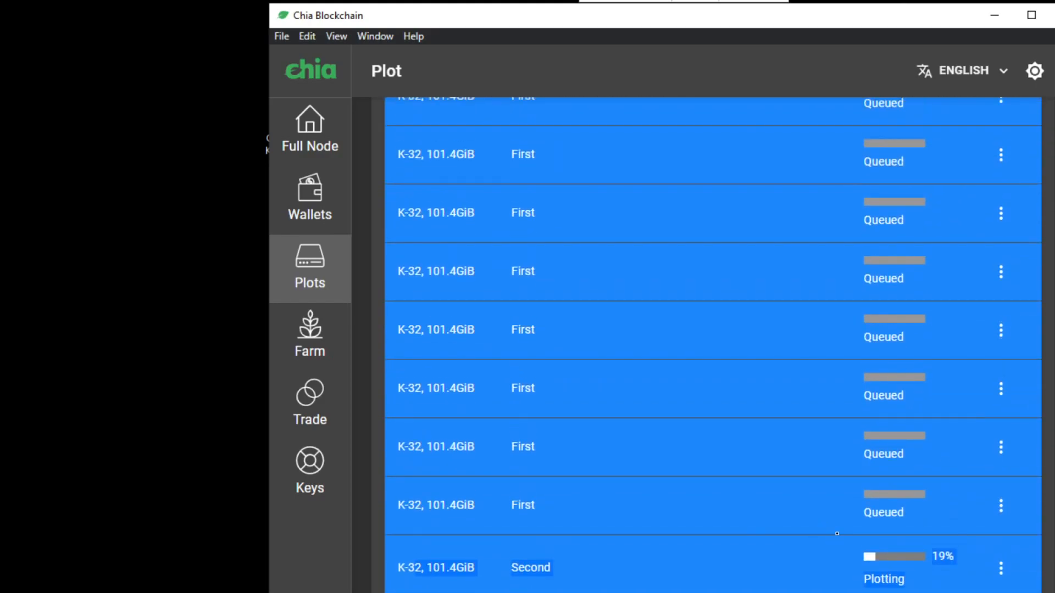
scroll(down, 3)
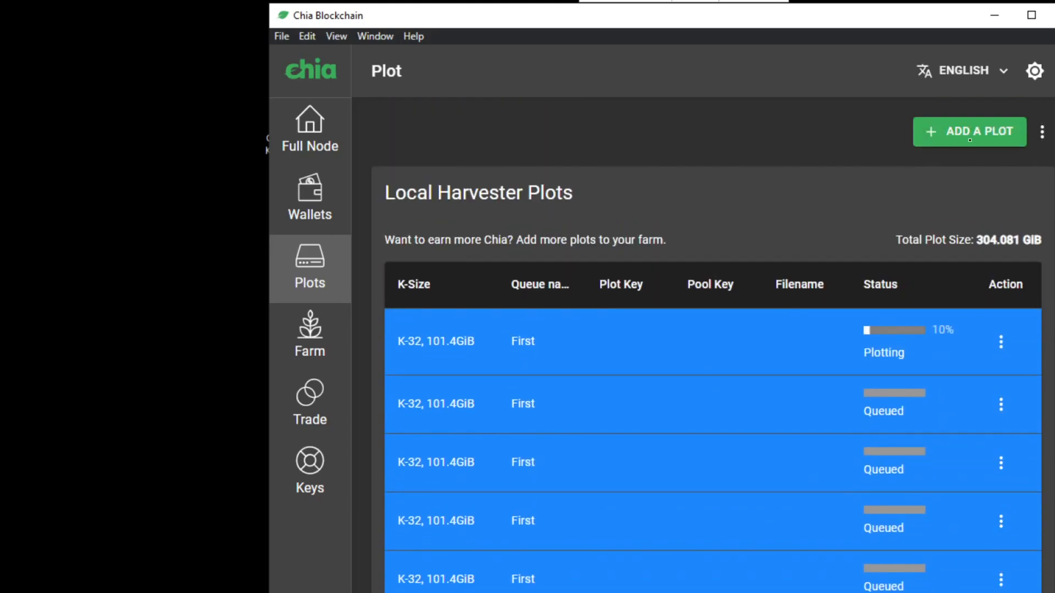
Start another plot job with 6000 MiB RAM, 4 threads and queue name 'Third'.
click(969, 131)
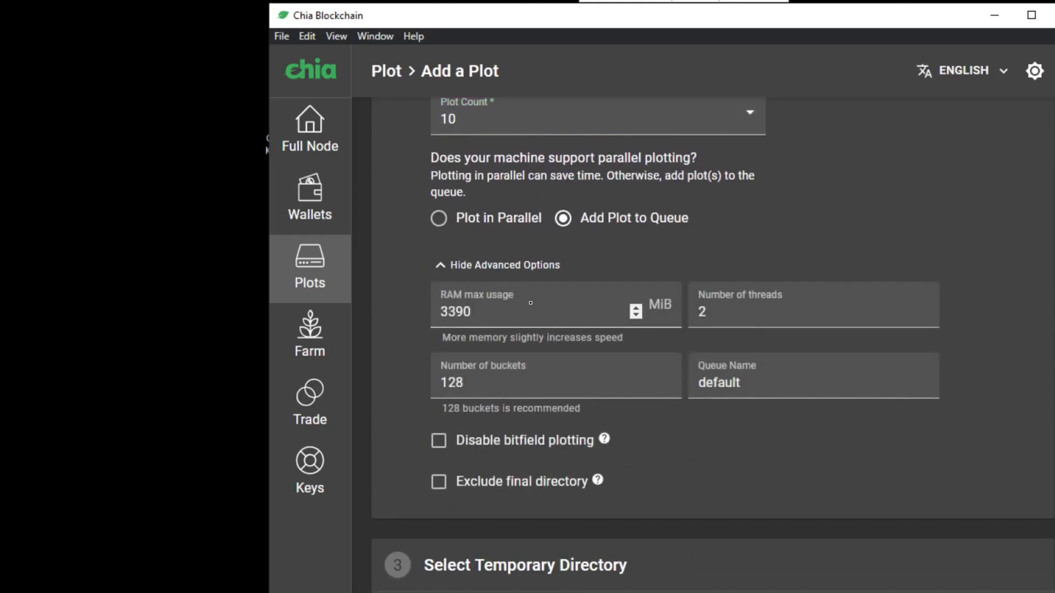
text(6000)
click(813, 304)
text(4)
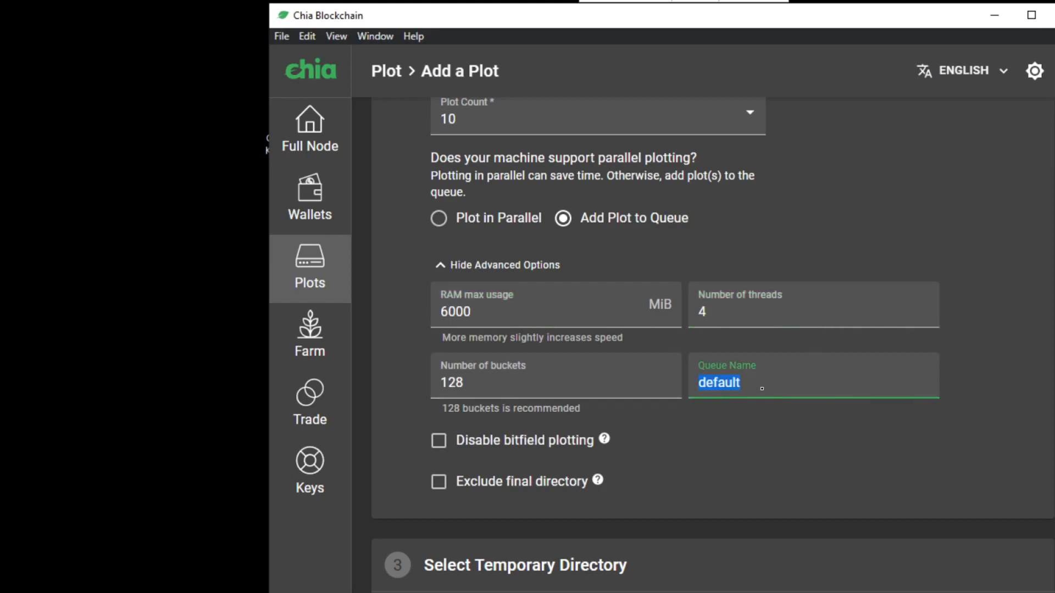
text(Third)
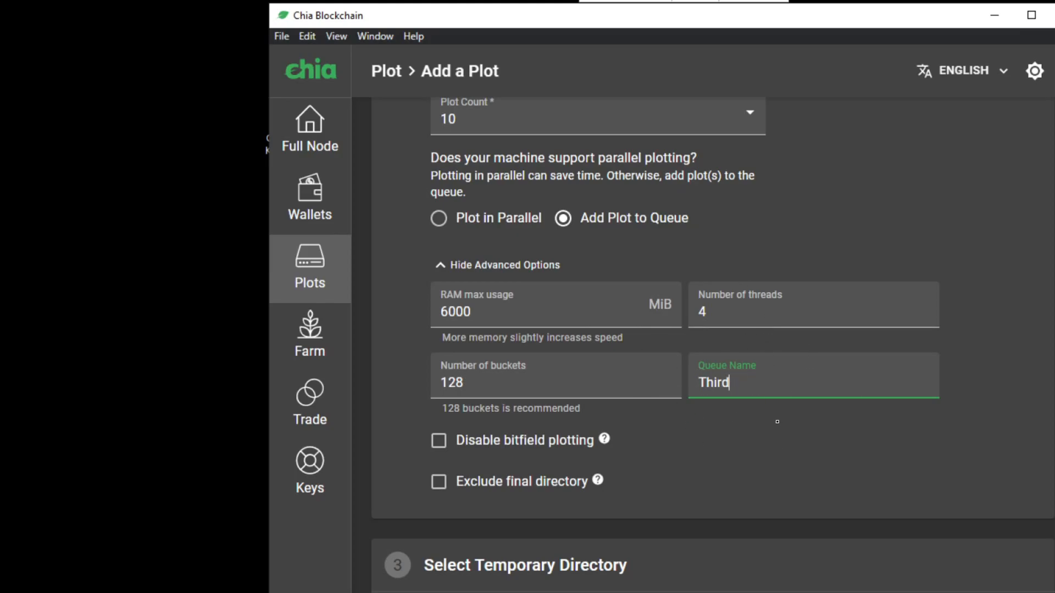
scroll(down, 3)
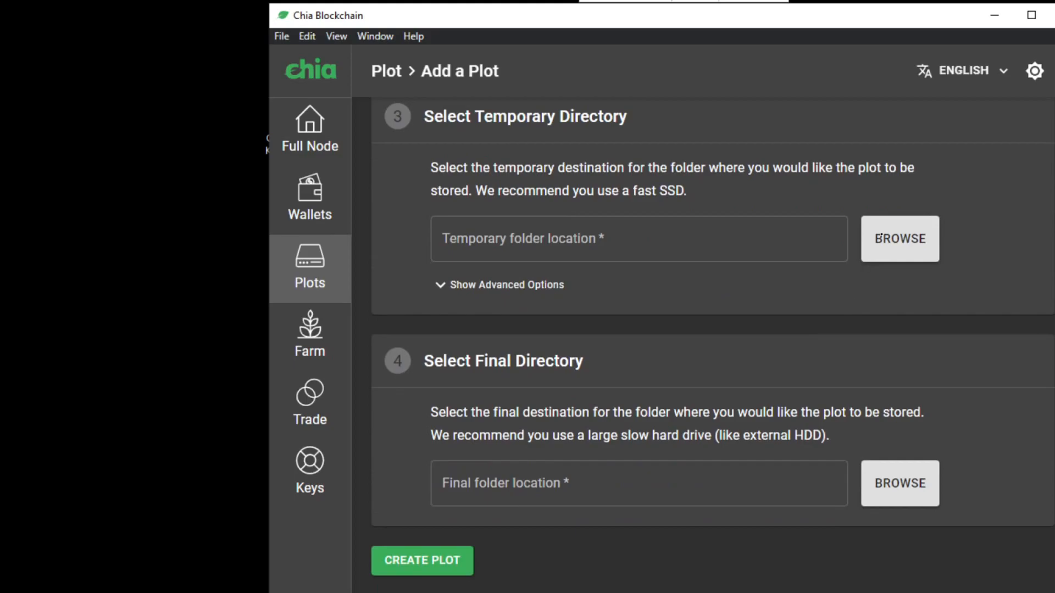
Use E:\temp_plots as temporary and F:\Plots as final folder, then create the Third job.
click(899, 483)
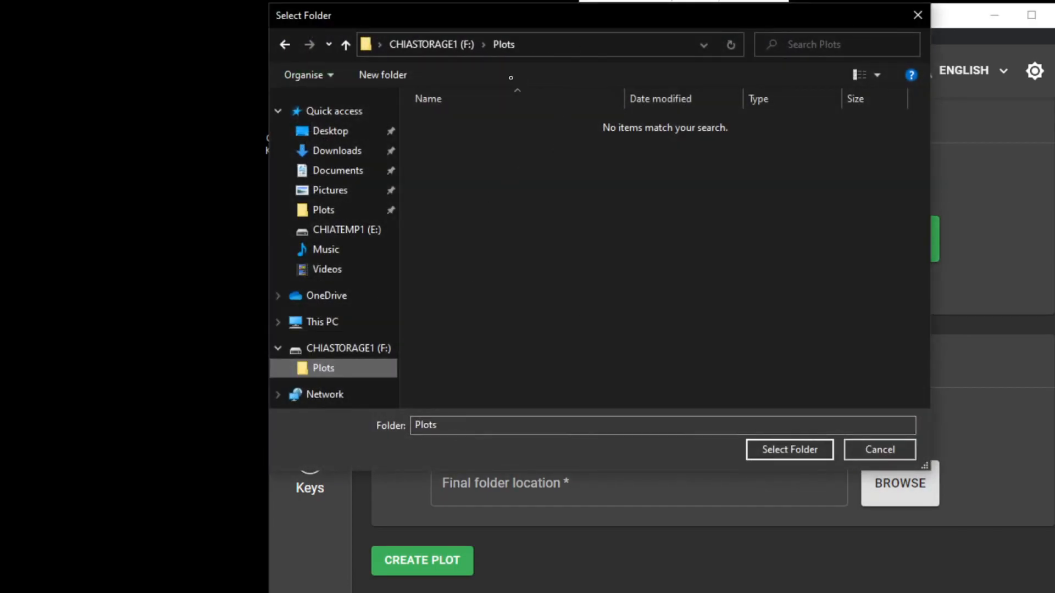
click(788, 449)
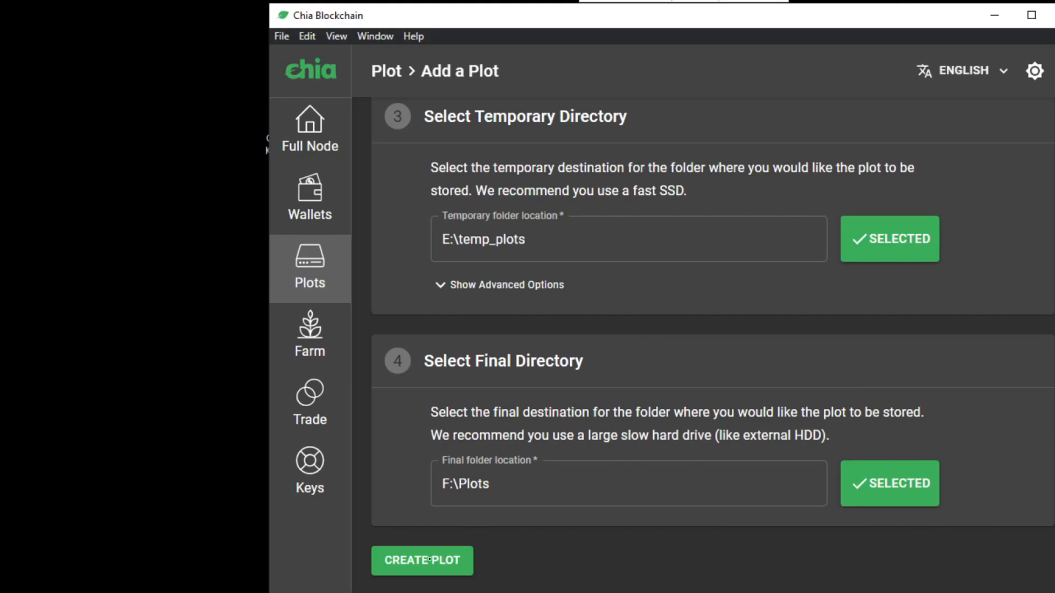
click(422, 561)
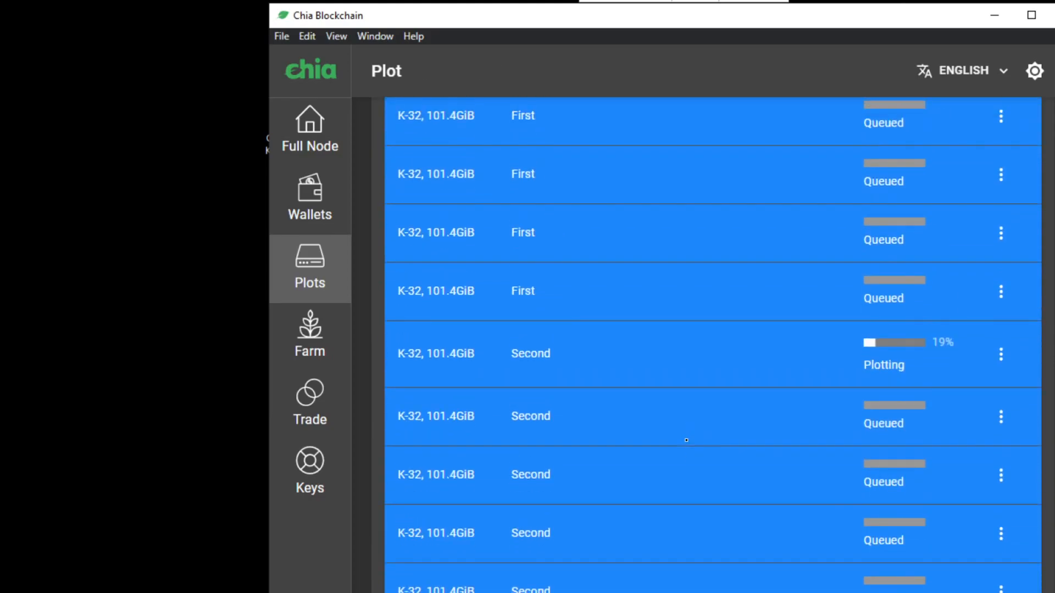
scroll(down, 3)
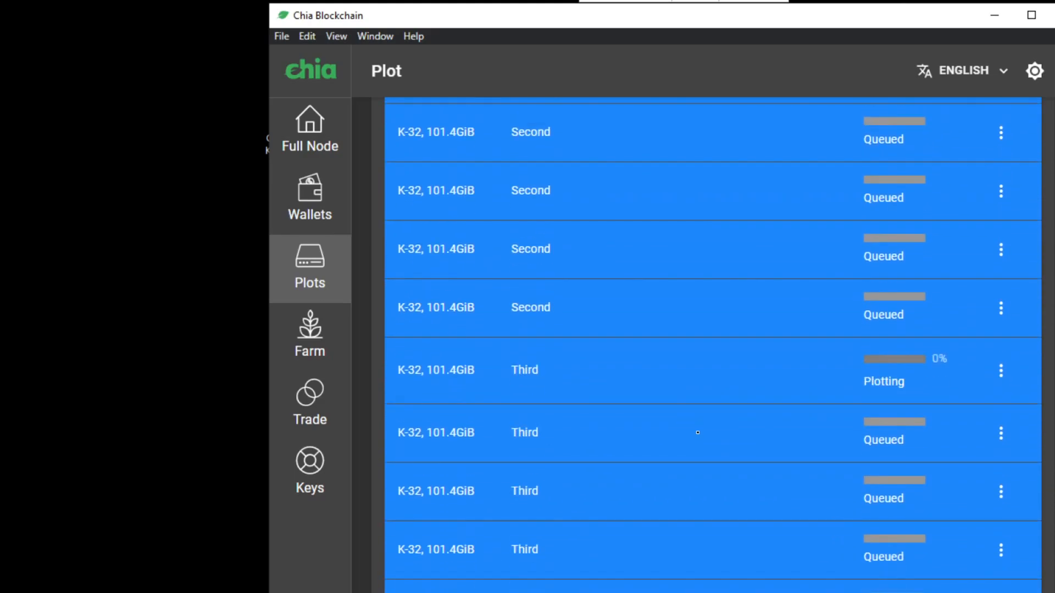
scroll(down, 3)
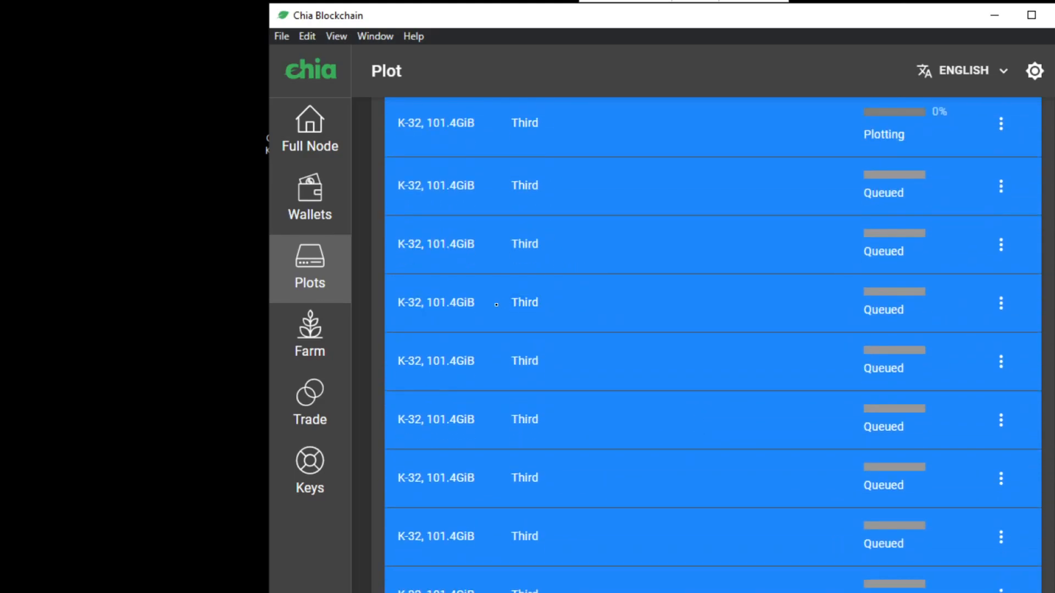
scroll(down, 3)
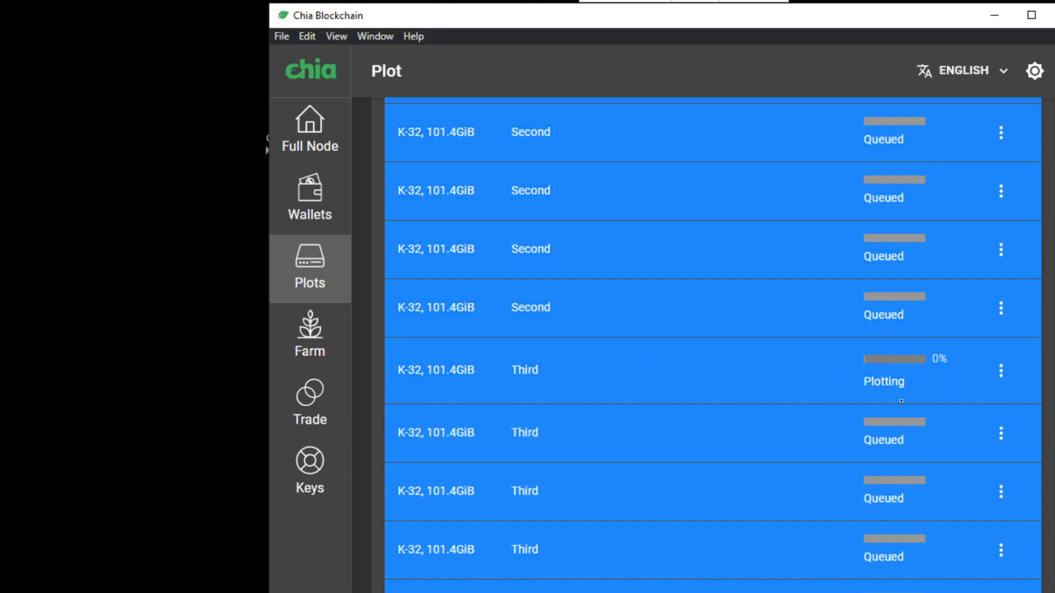
mouse_move(879, 446)
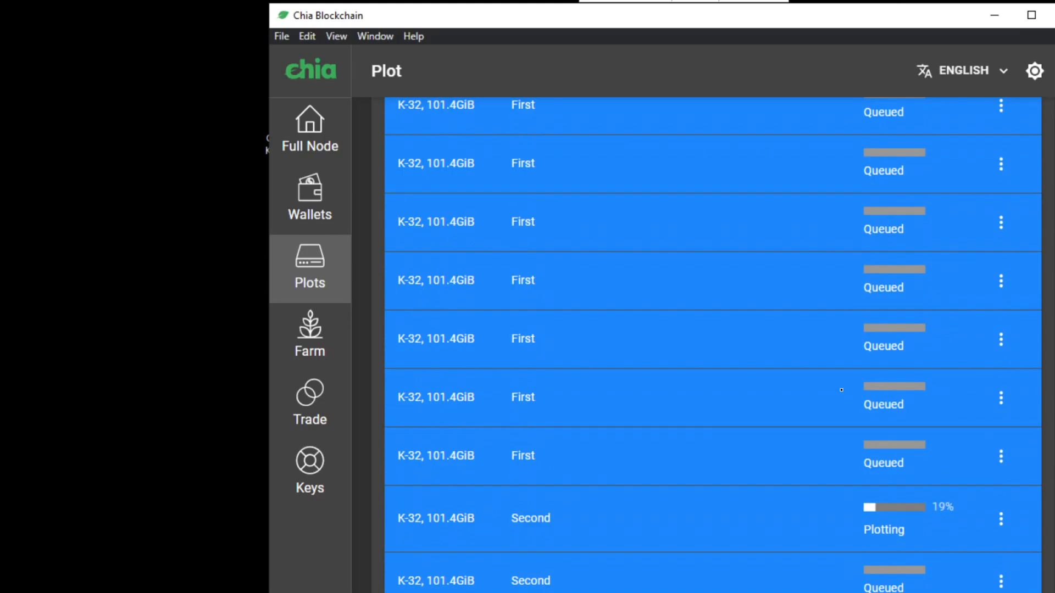
scroll(down, 3)
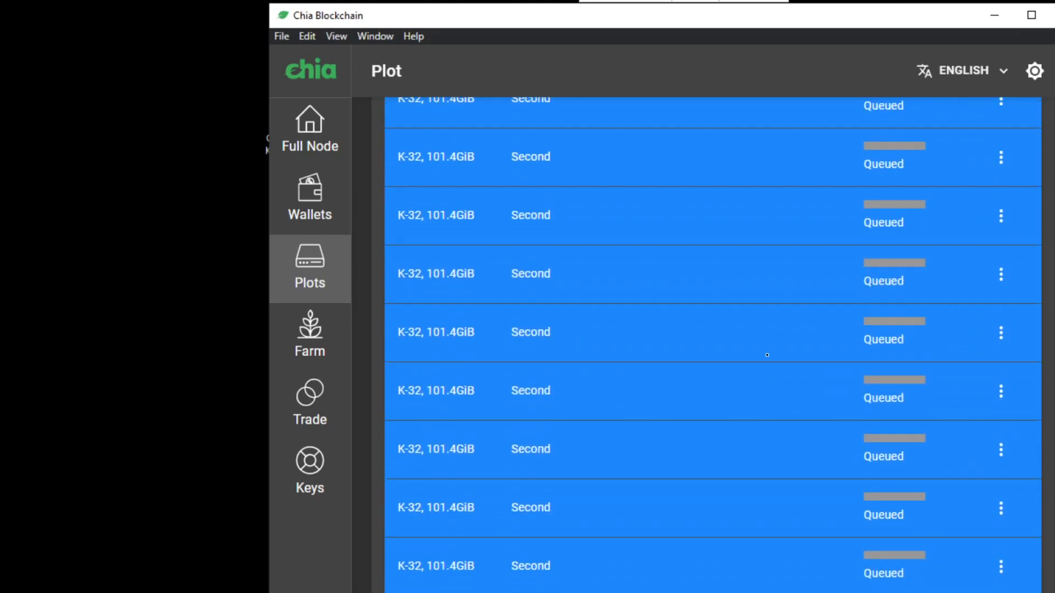